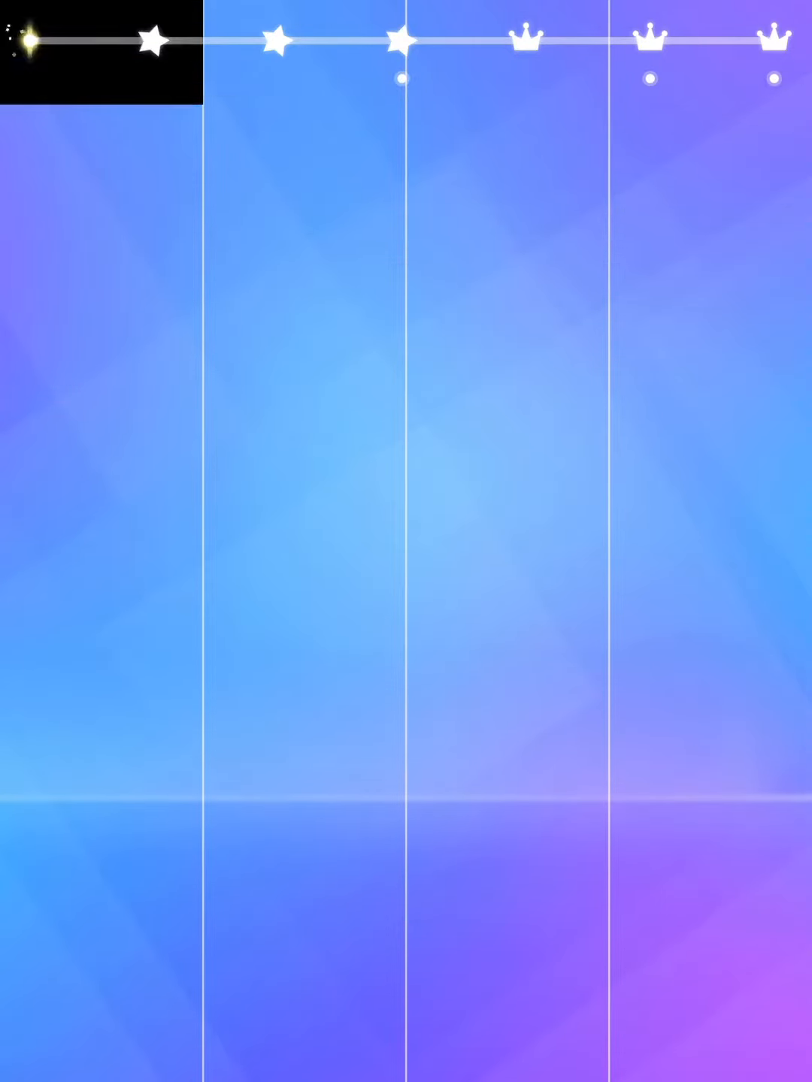
{"action": "left_click", "coordinate": [305, 586]}
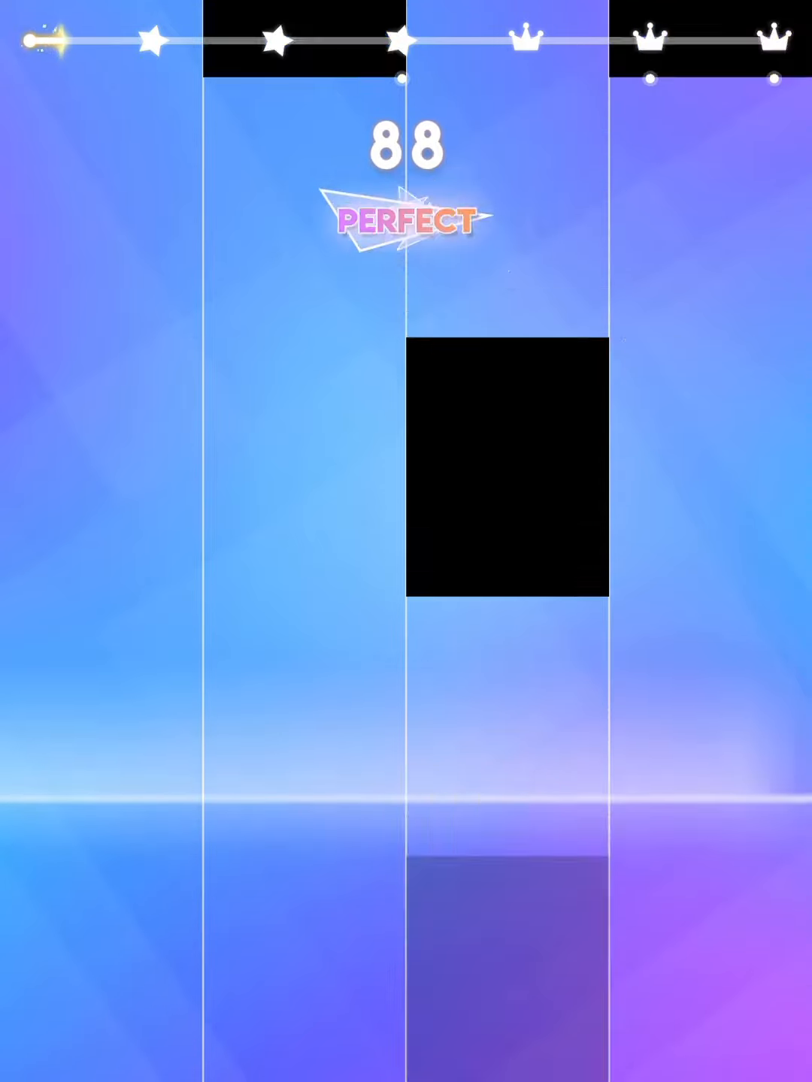
{"action": "left_click", "coordinate": [305, 489]}
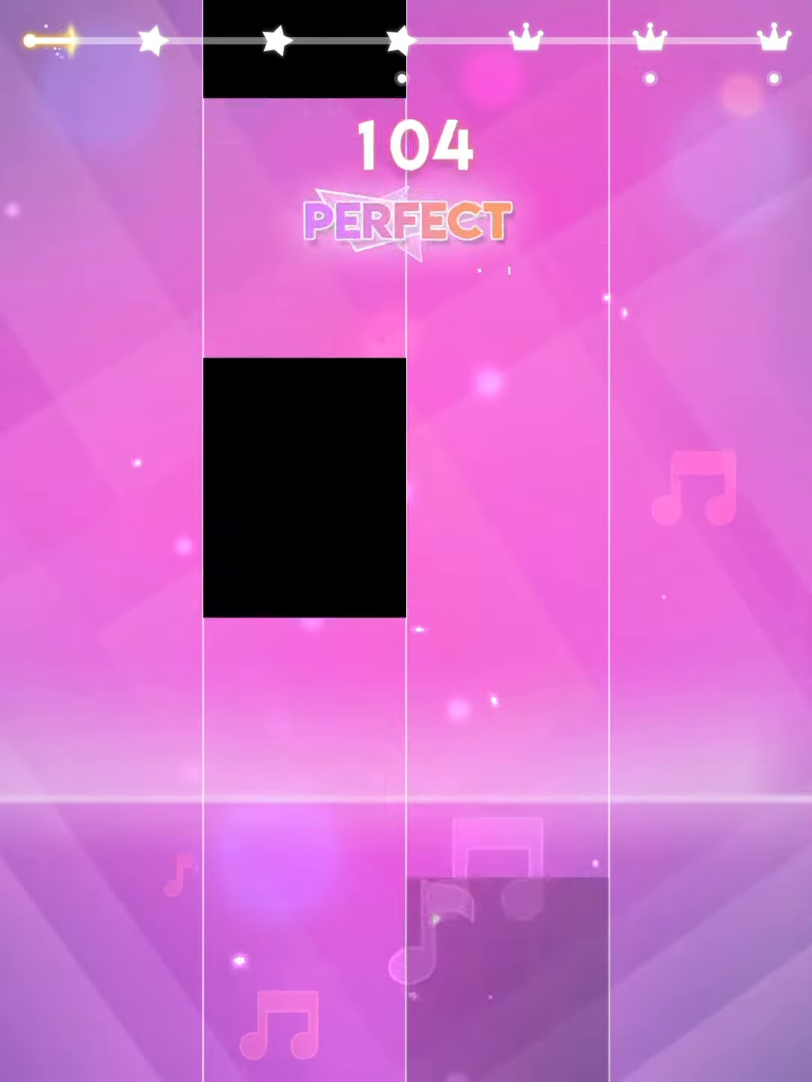
{"action": "left_click", "coordinate": [304, 481]}
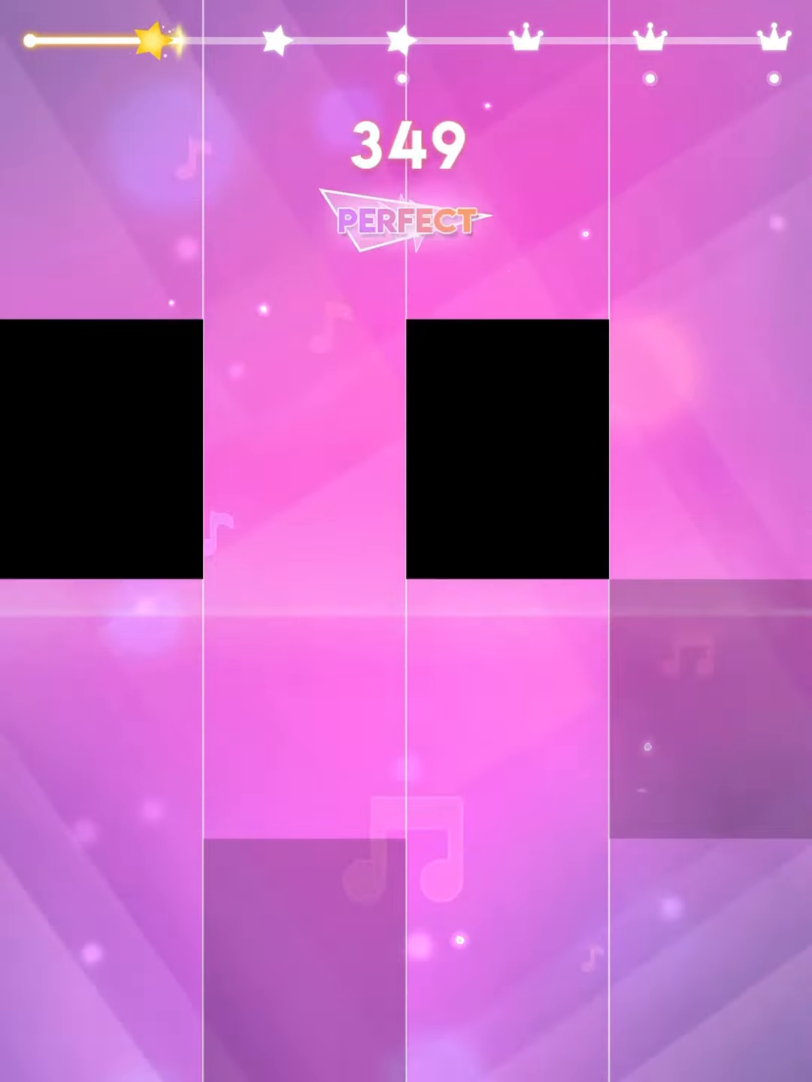
{"action": "left_click", "coordinate": [100, 451]}
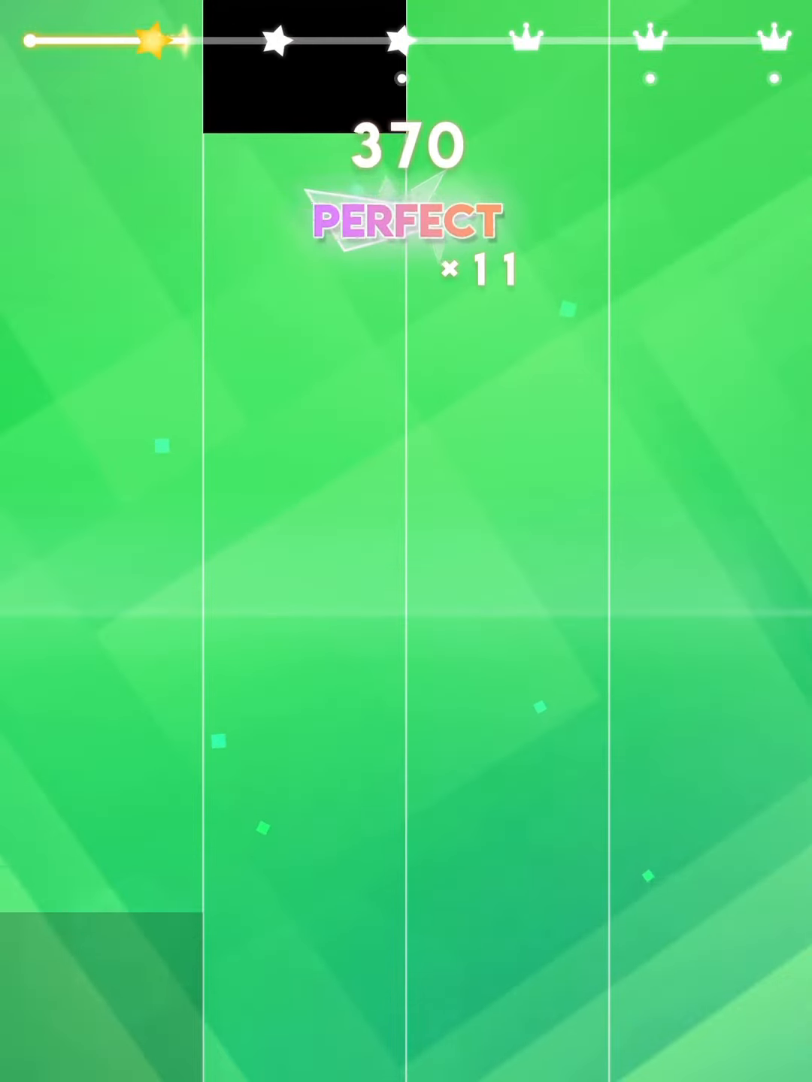
{"action": "left_click", "coordinate": [421, 158]}
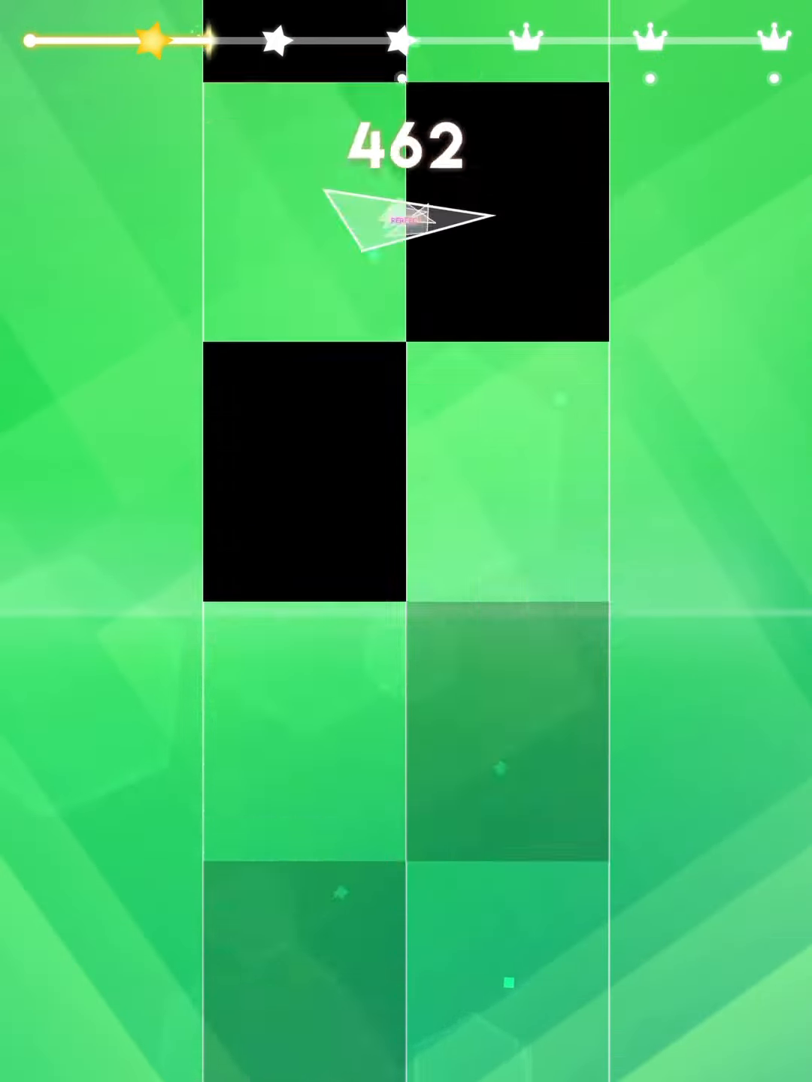
{"action": "left_click", "coordinate": [316, 481]}
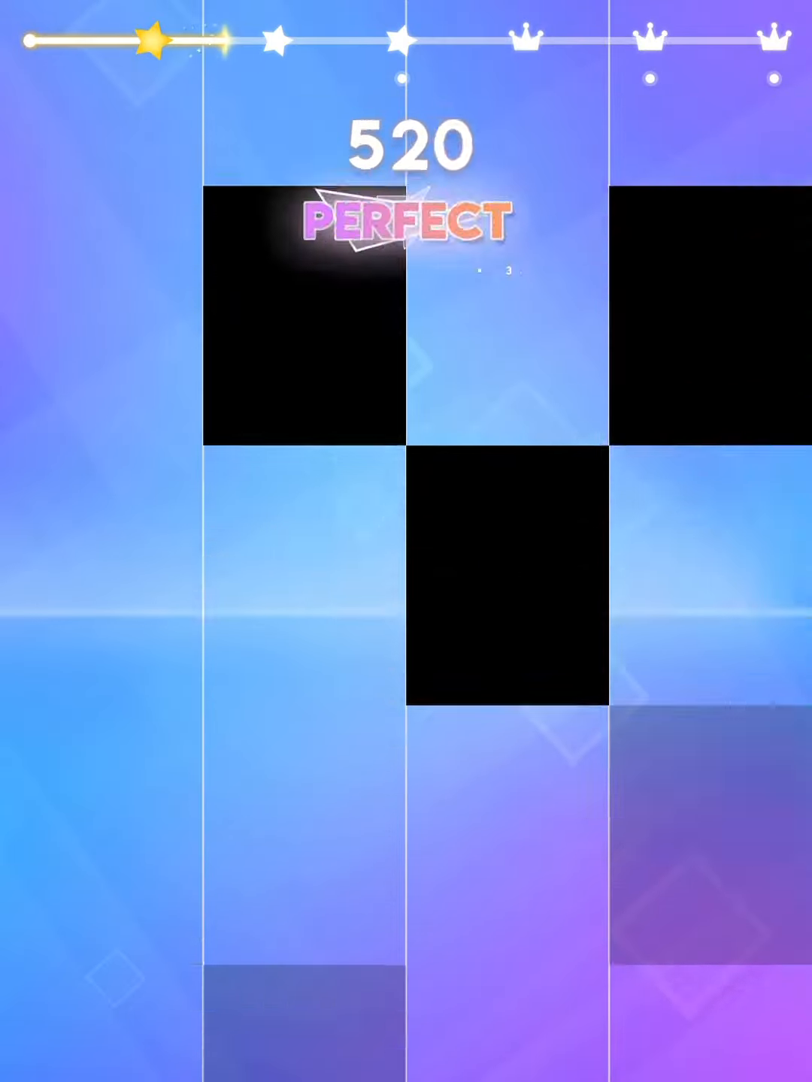
{"action": "left_click", "coordinate": [98, 331]}
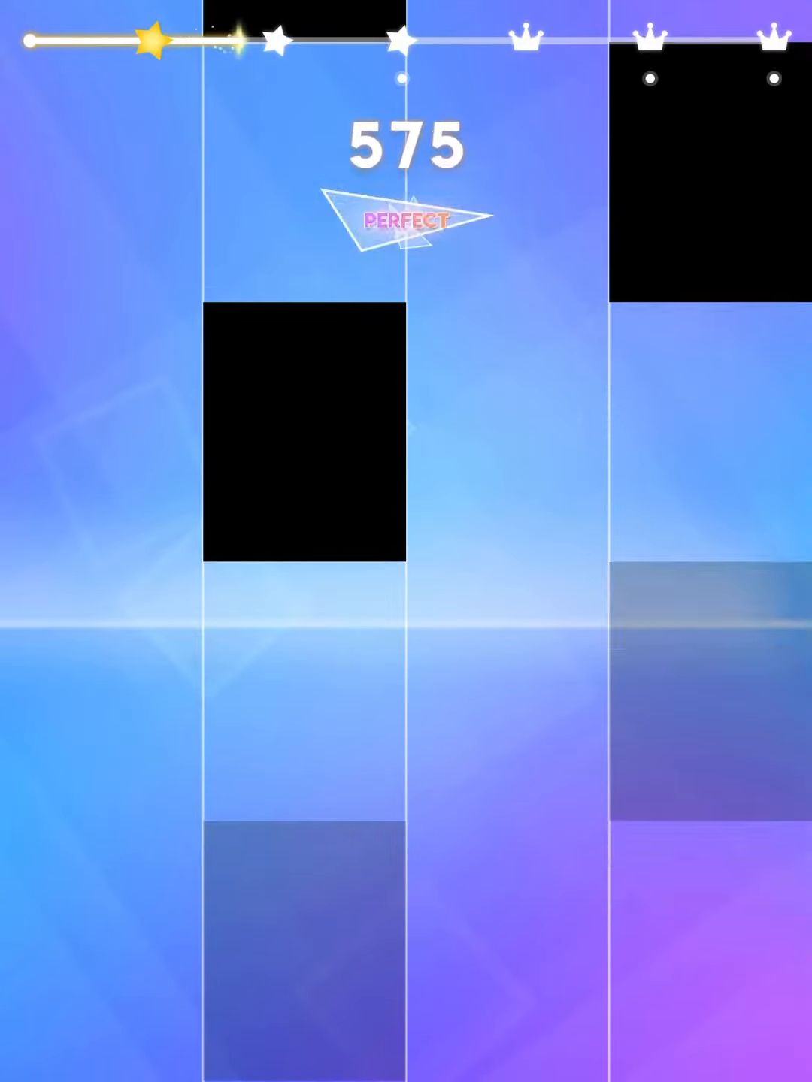
{"action": "left_click", "coordinate": [305, 443]}
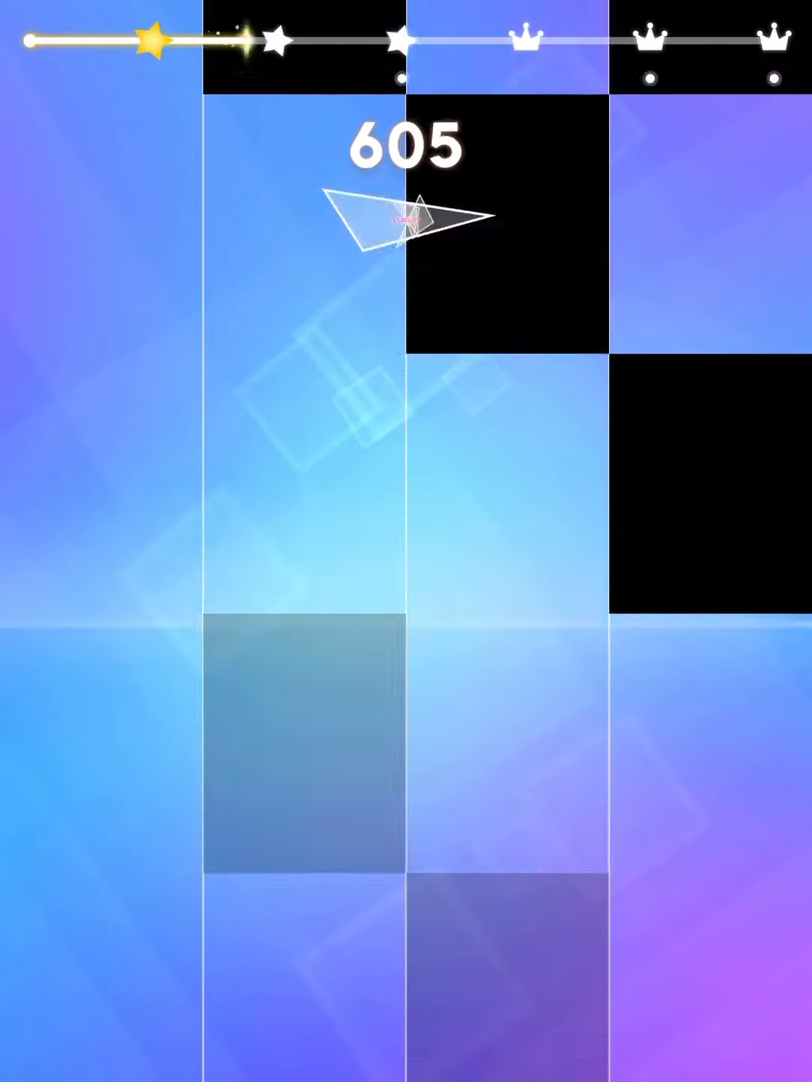
{"action": "left_click", "coordinate": [301, 751]}
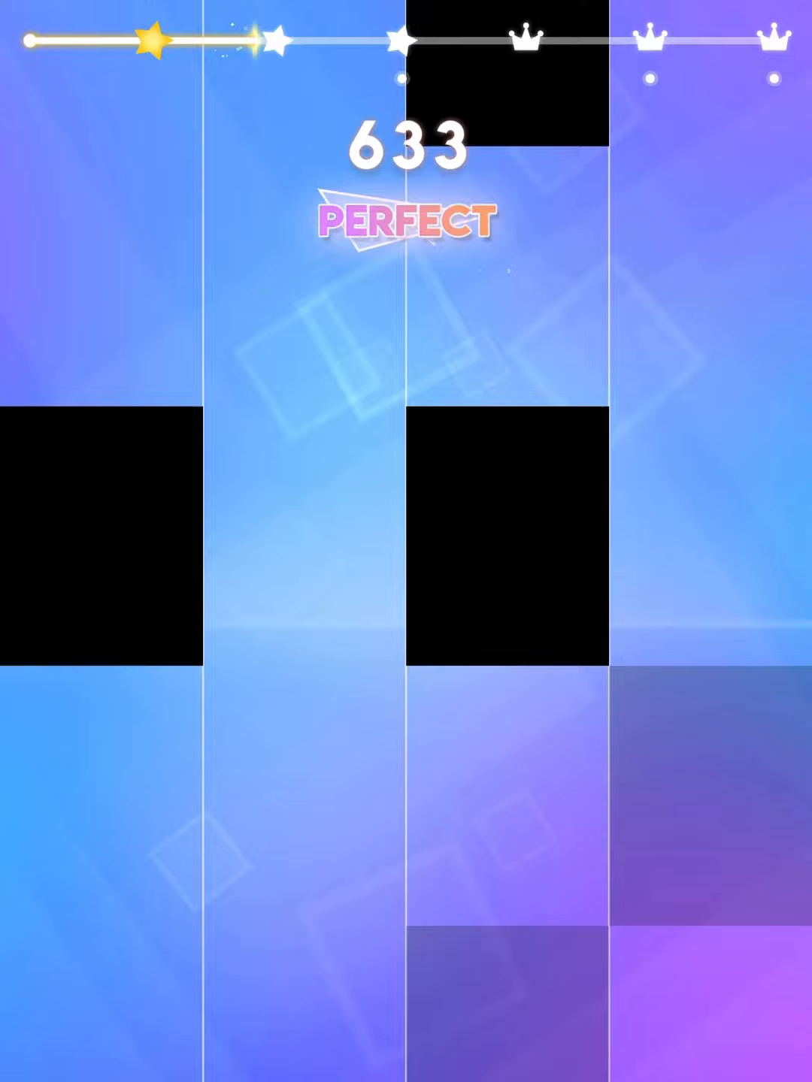
{"action": "left_click", "coordinate": [98, 541]}
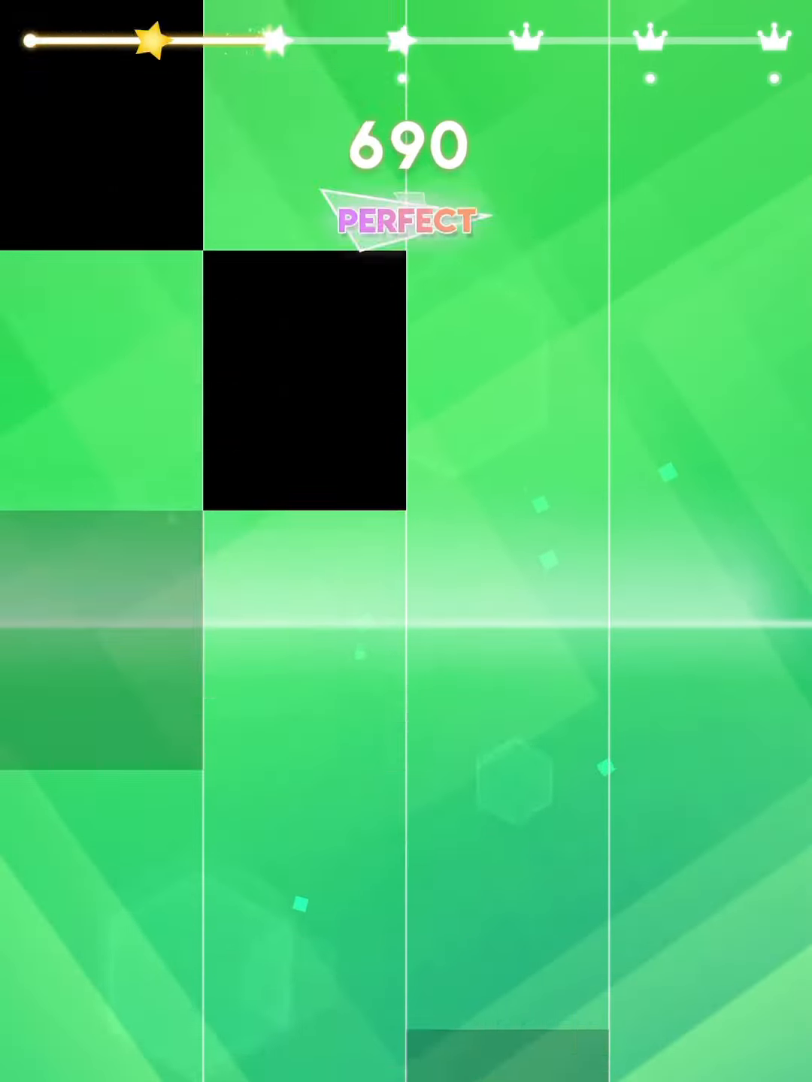
{"action": "left_click", "coordinate": [301, 384]}
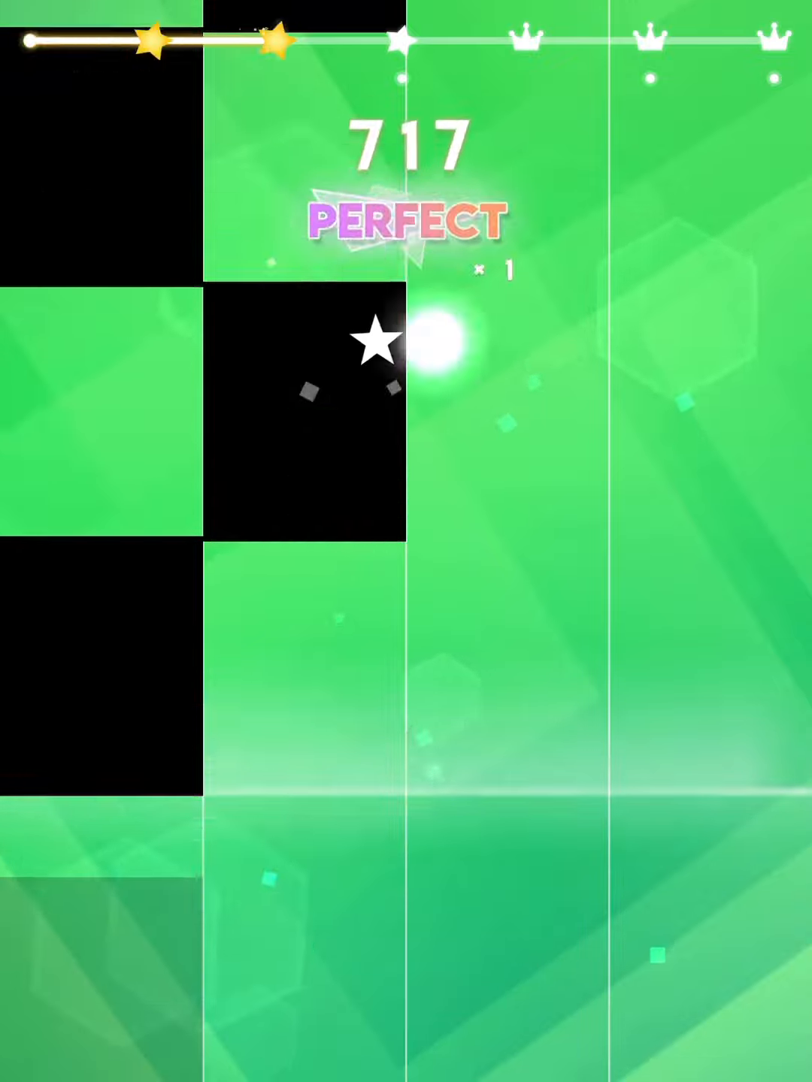